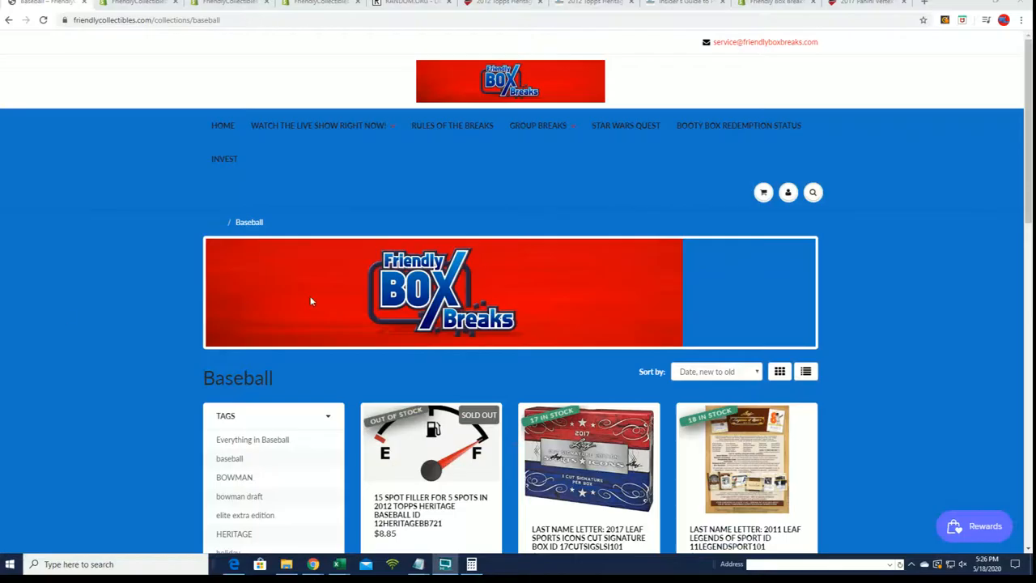
# Browse the Baseball collection listings at 150% zoom and bring up the Notepad entrant list.
pyautogui.scroll(-3)
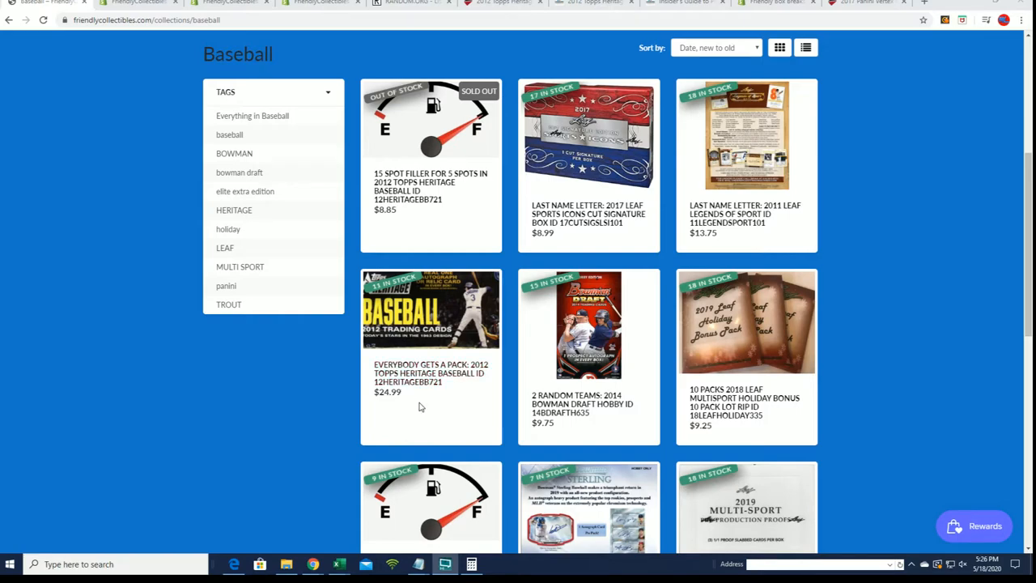
pyautogui.press('ctrl+plus')
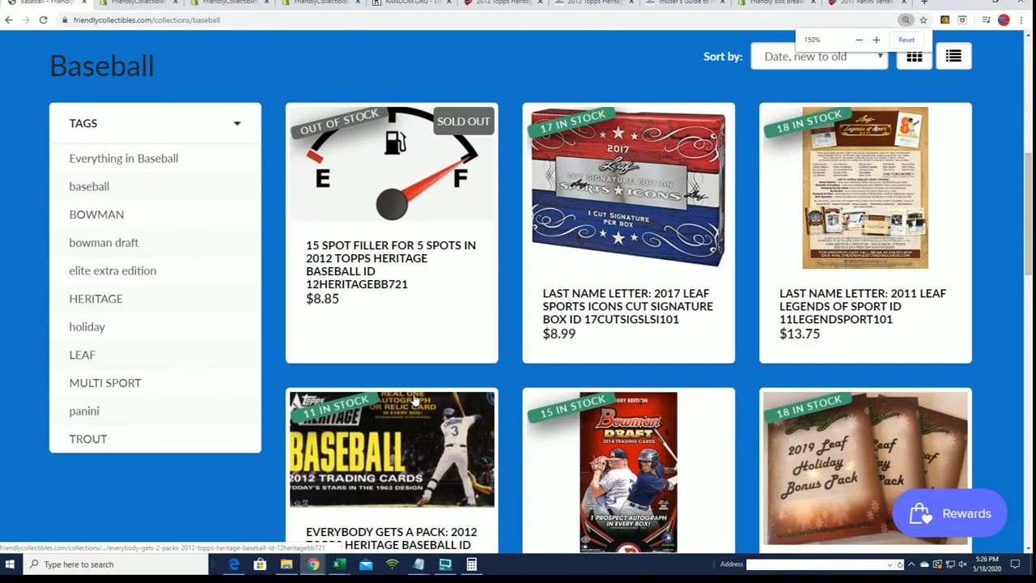
pyautogui.scroll(-3)
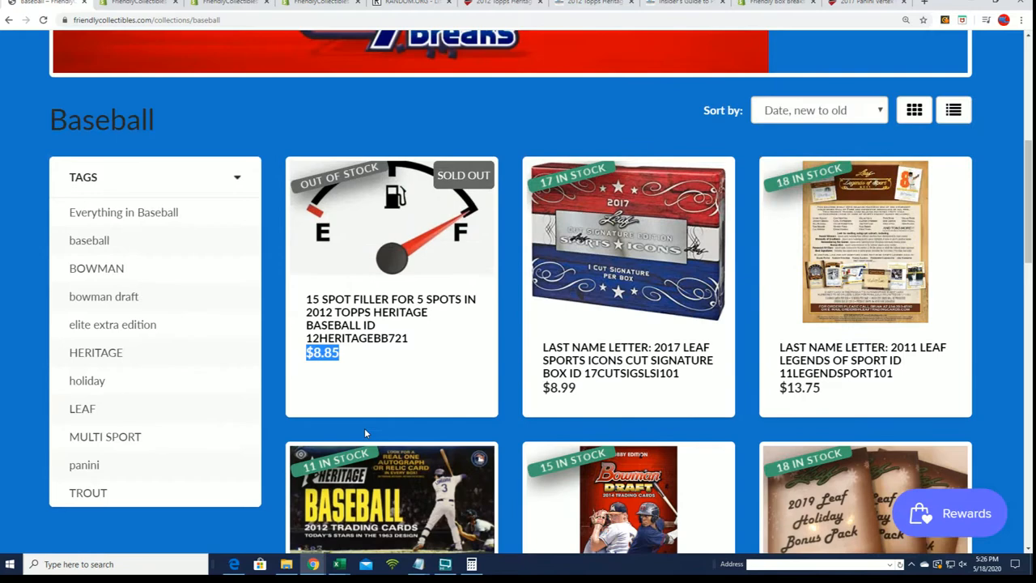
pyautogui.scroll(-3)
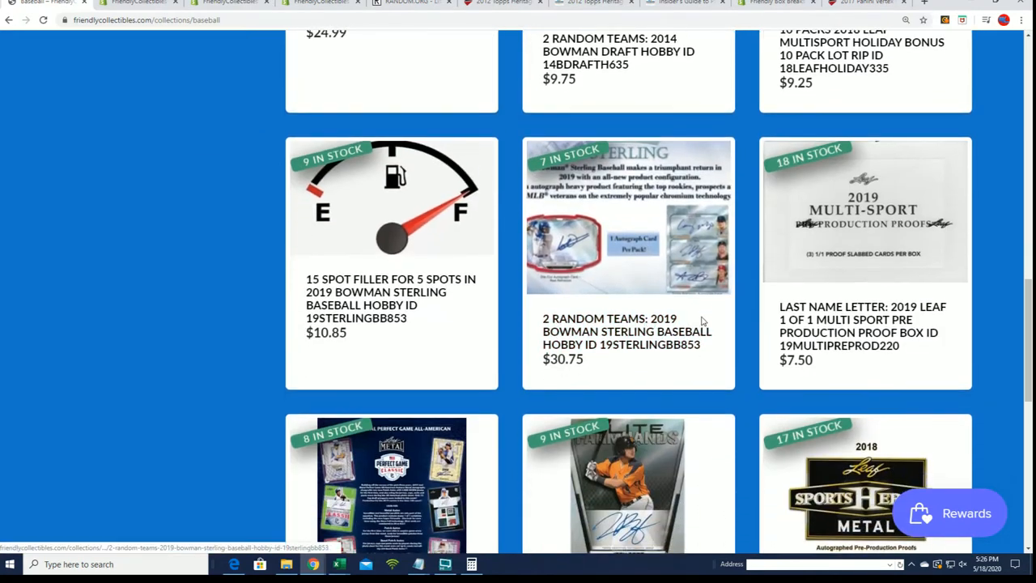
pyautogui.doubleClick(356, 311)
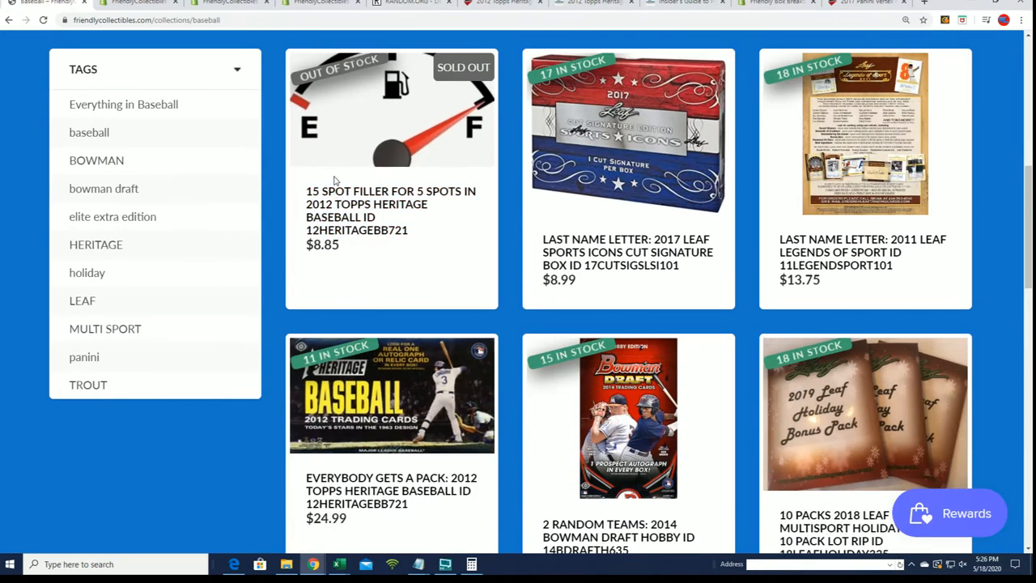
pyautogui.moveTo(392, 204)
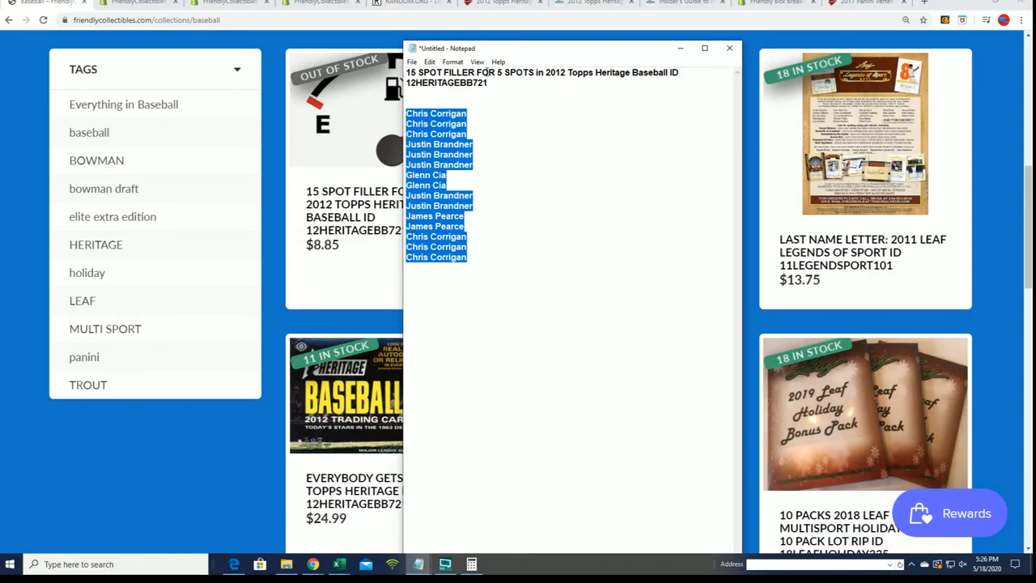
# Hide the Notepad entrant list and switch to the RANDOM.ORG randomizer tab.
pyautogui.click(729, 49)
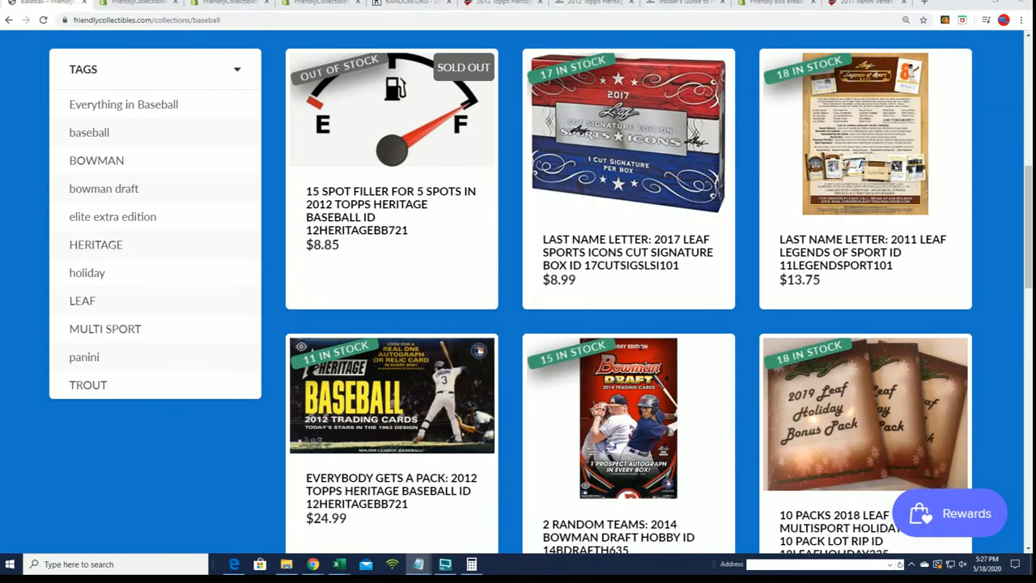
pyautogui.scroll(-3)
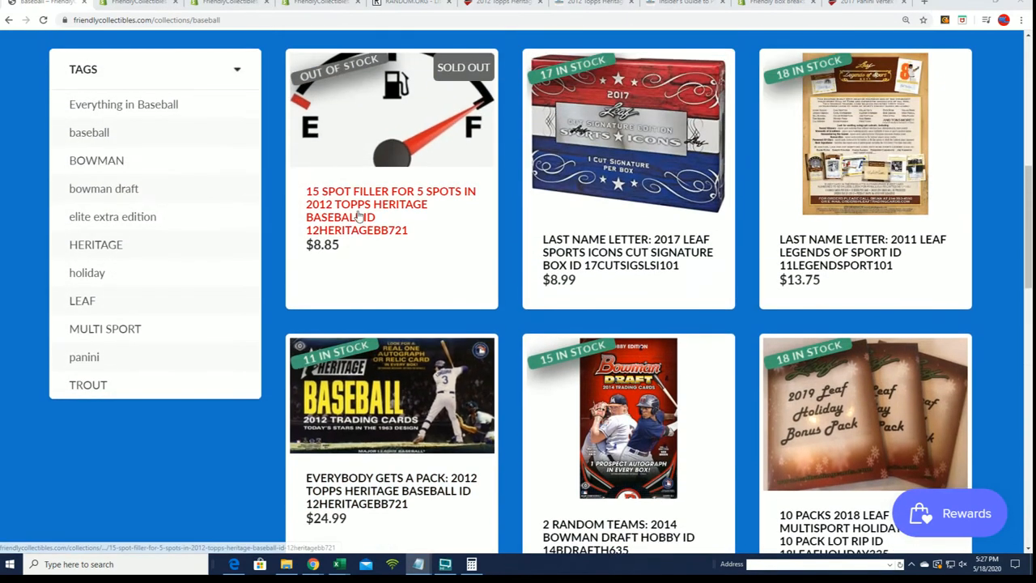
pyautogui.click(411, 3)
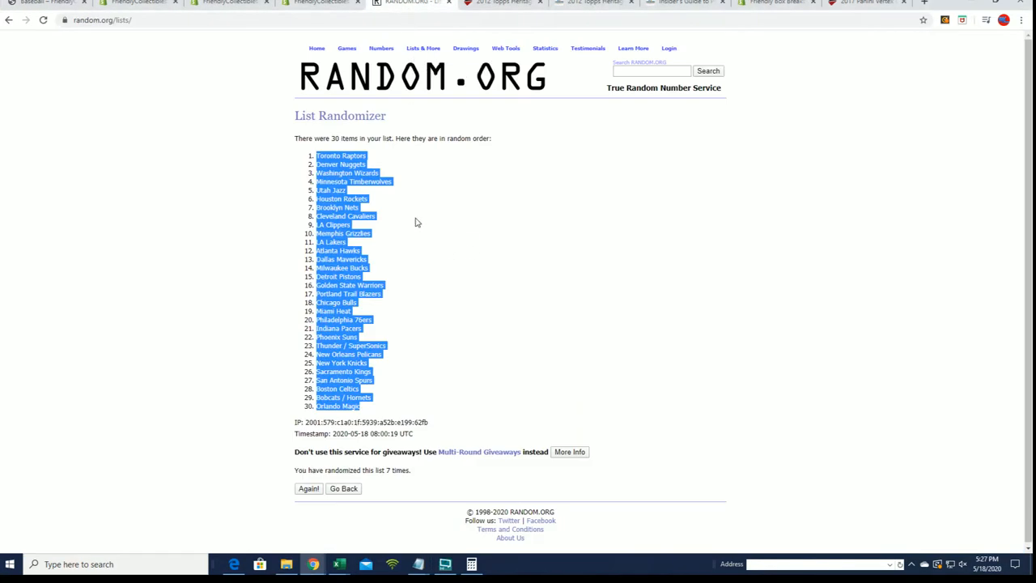
# Load a blank List Randomizer from Lists & More, then bring the entrant notes back up.
pyautogui.click(423, 48)
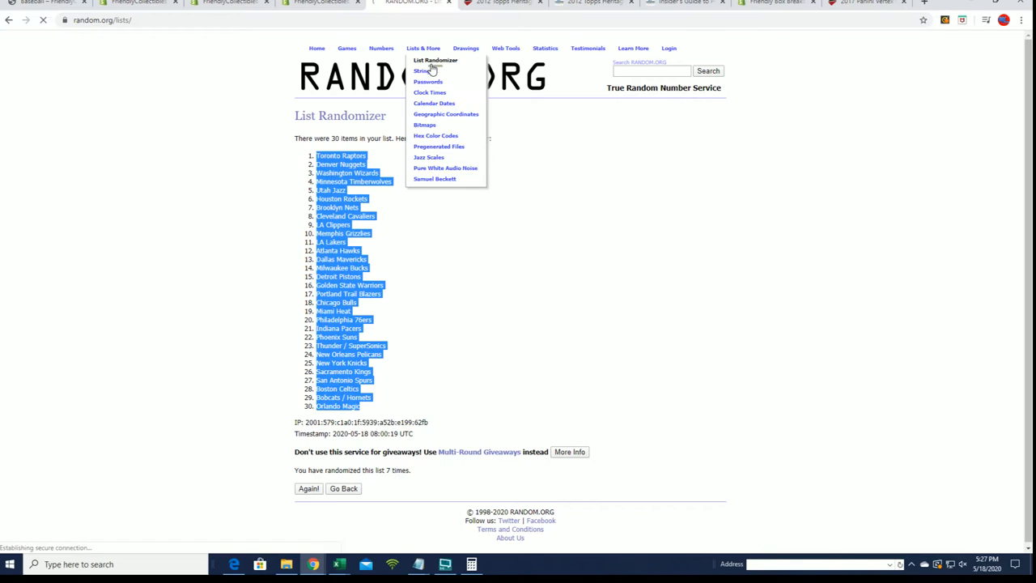
pyautogui.click(436, 60)
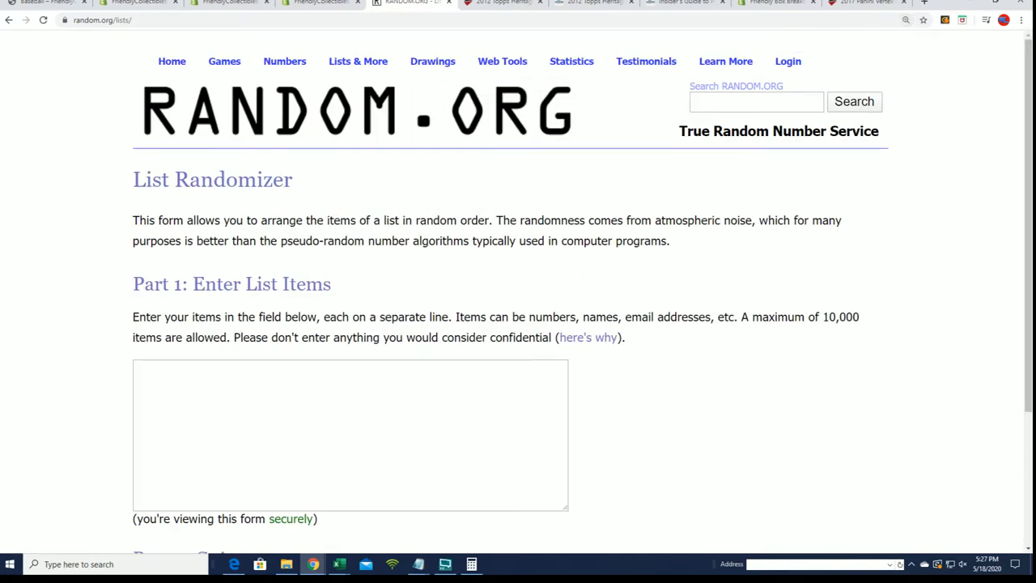
pyautogui.click(418, 564)
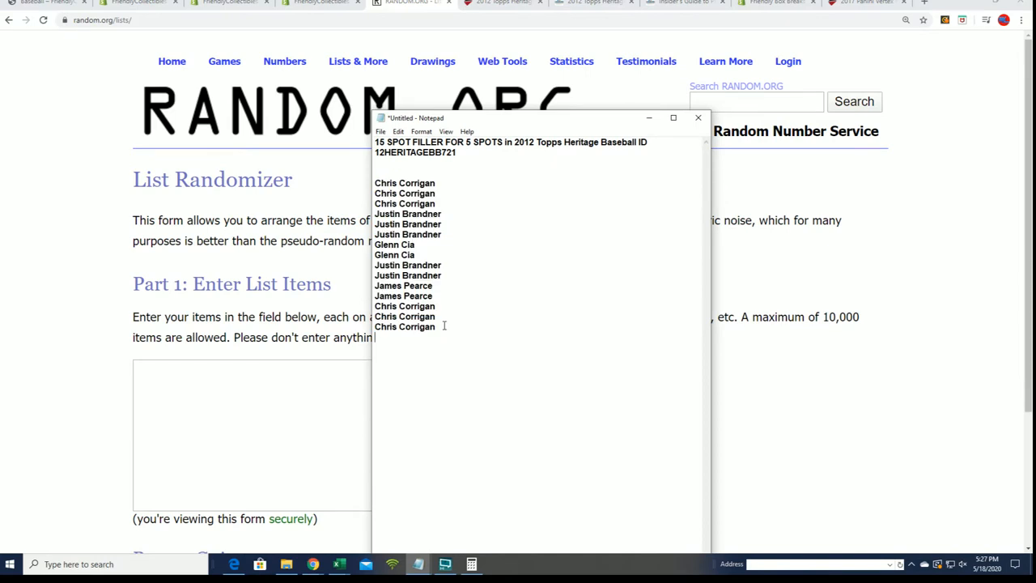
# Select all fifteen entrant names in Notepad and copy them.
pyautogui.press('ctrl+a')
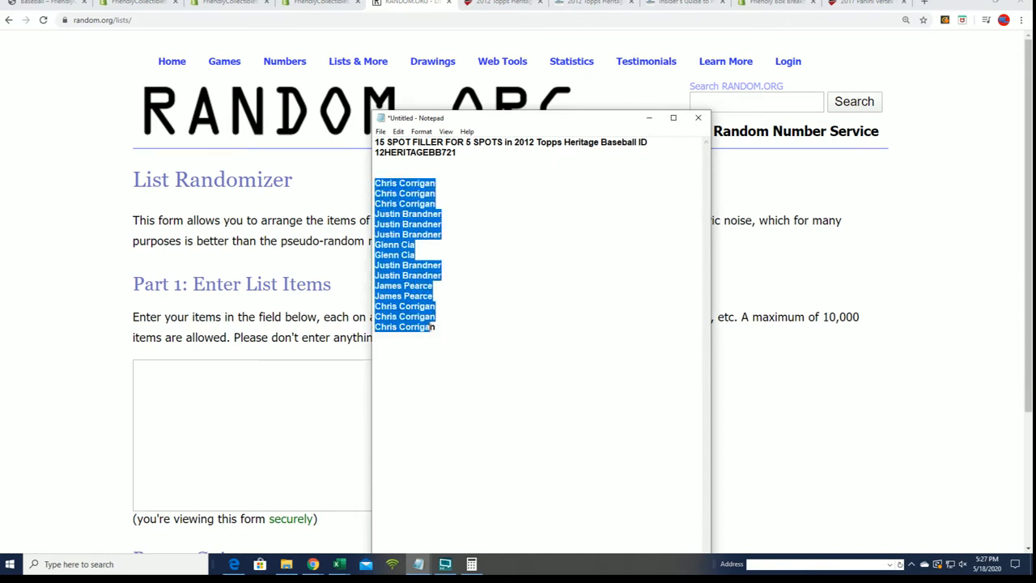
pyautogui.rightClick(441, 332)
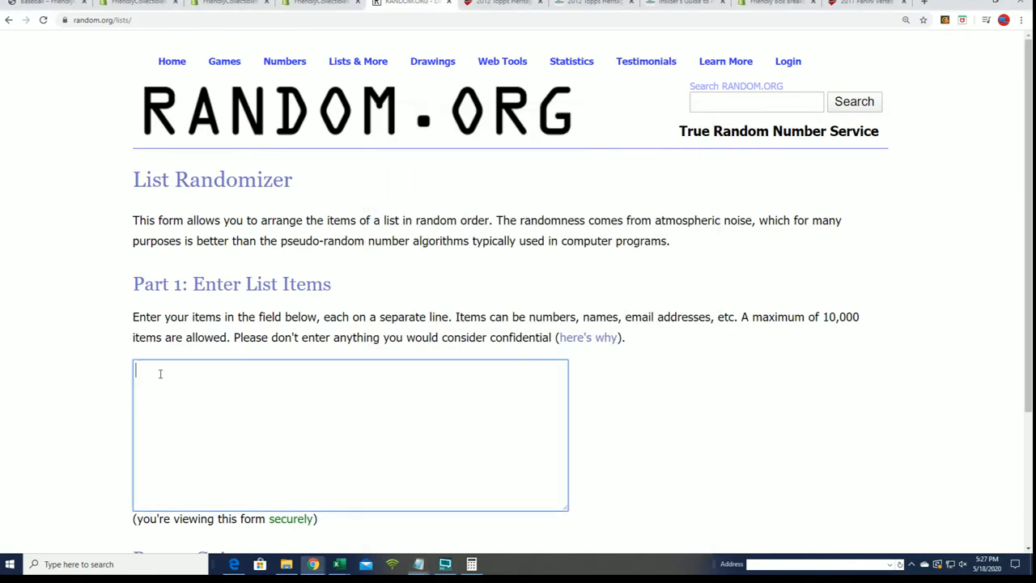
# Paste the fifteen entrant names and randomize the list five times.
pyautogui.write('Justin Brandner')
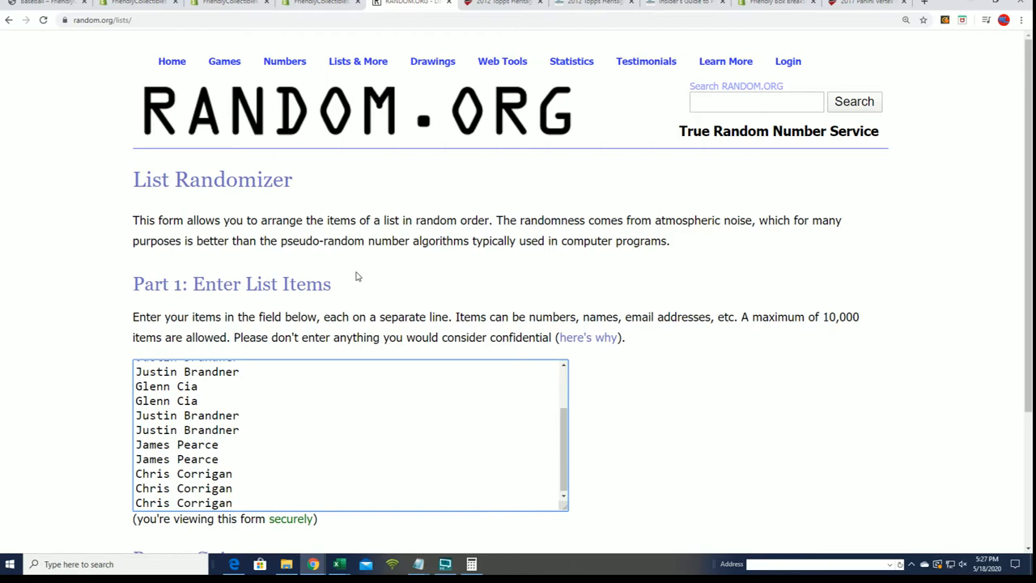
pyautogui.scroll(-3)
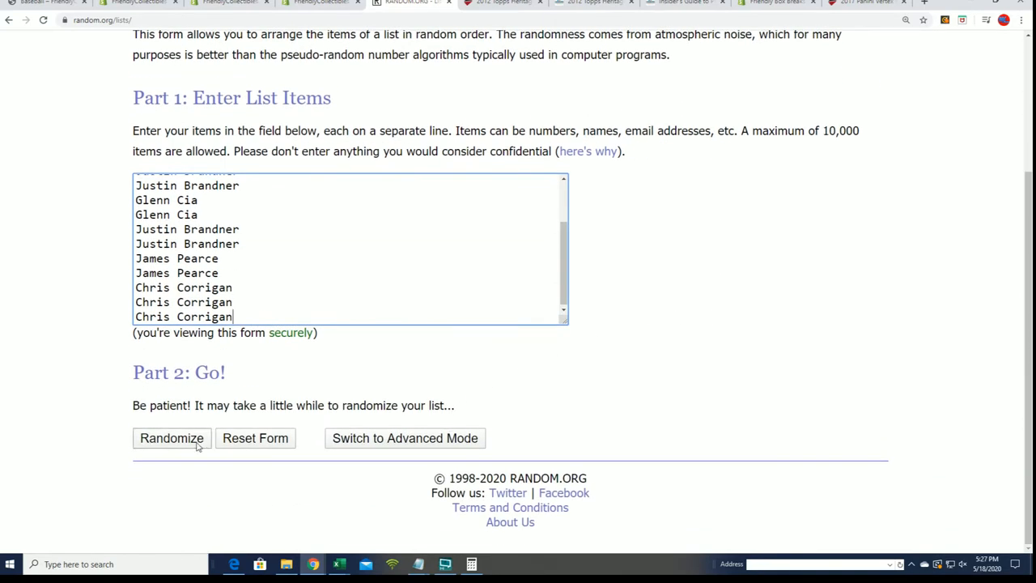
pyautogui.click(171, 437)
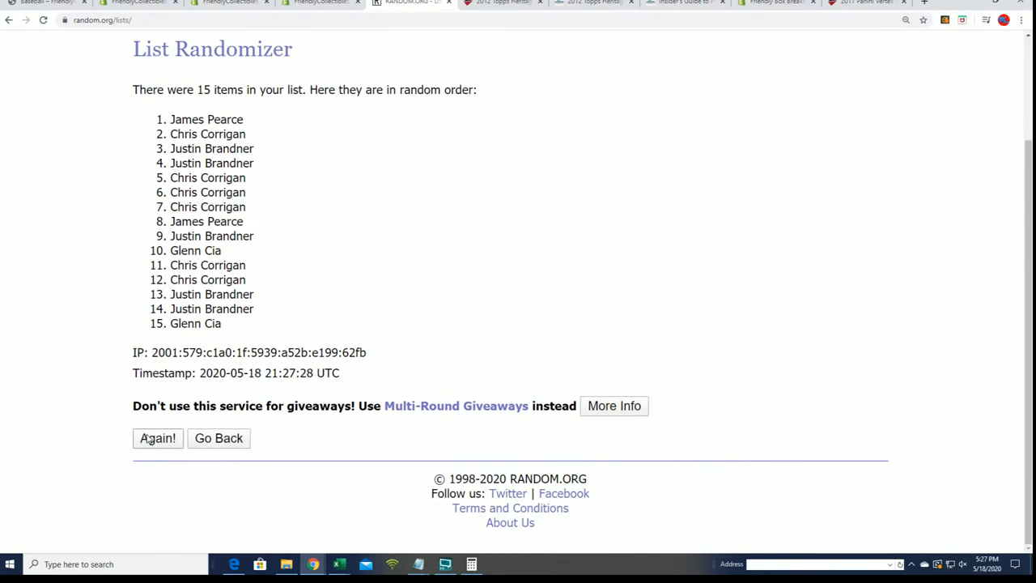
pyautogui.click(157, 438)
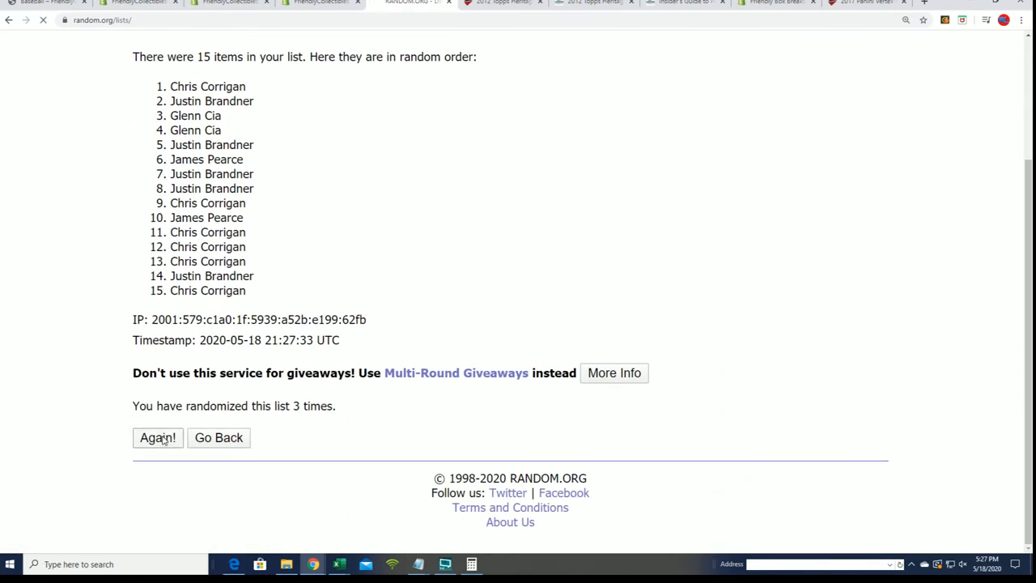
pyautogui.click(157, 437)
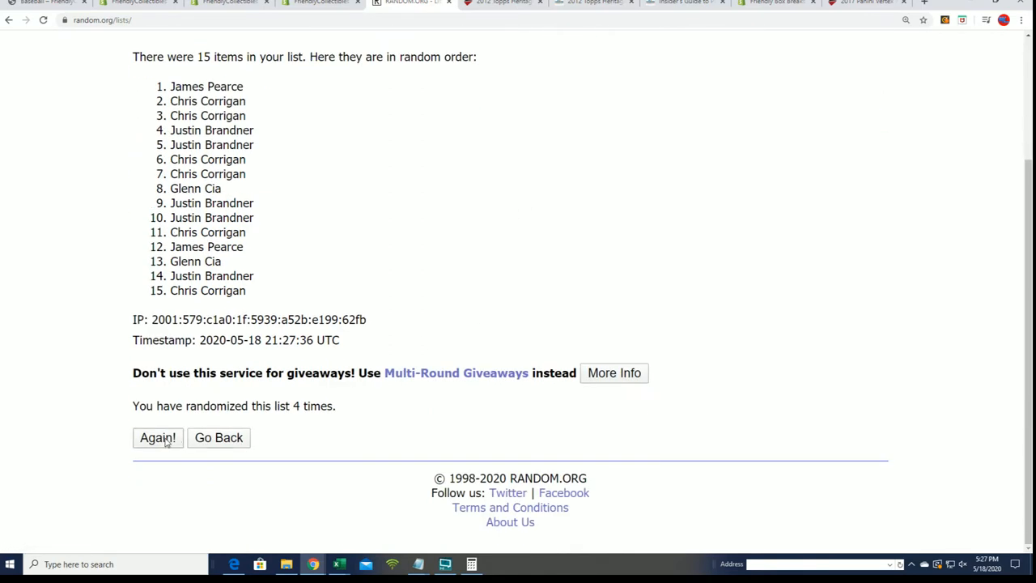
pyautogui.click(157, 437)
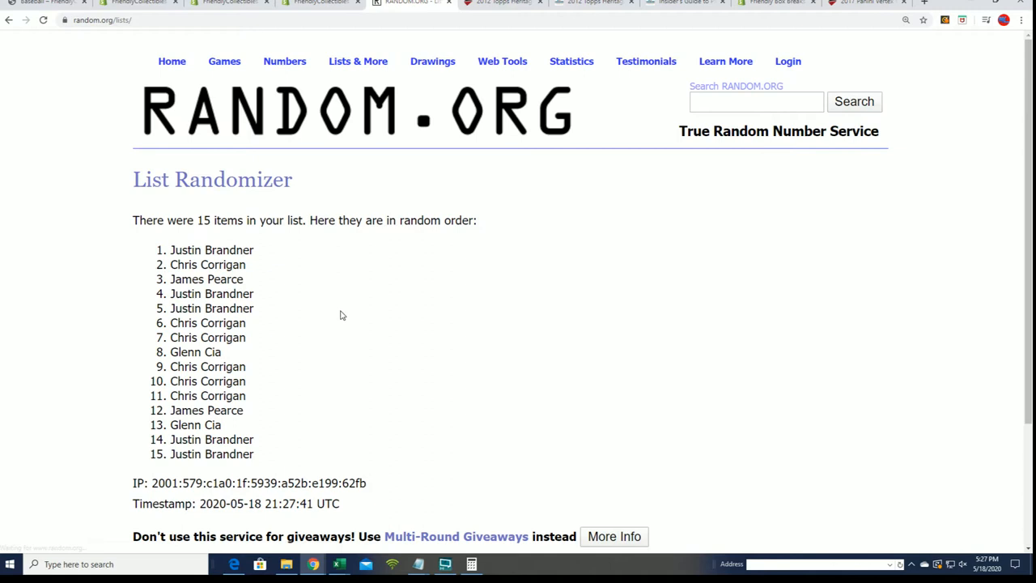
pyautogui.scroll(-3)
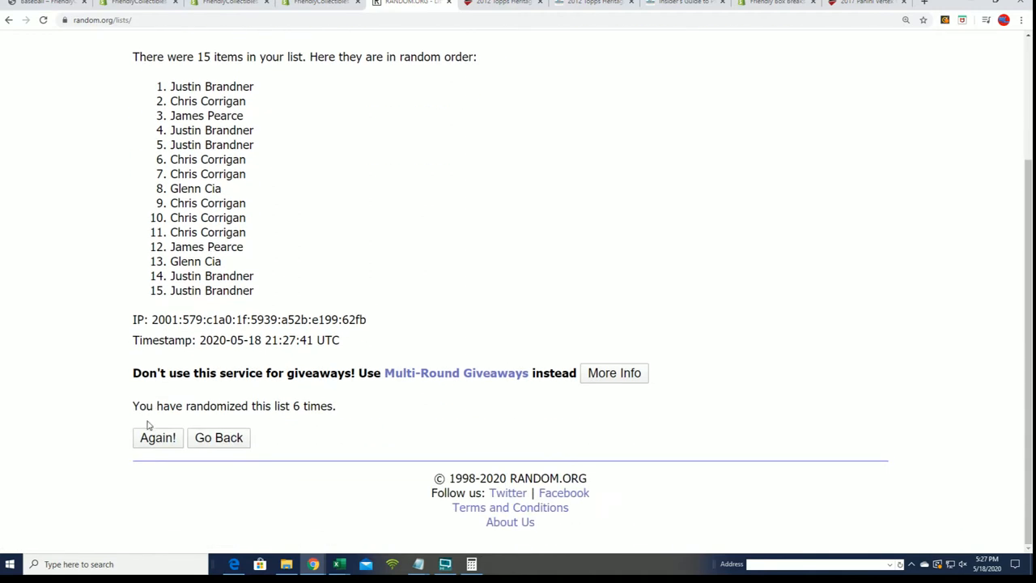
pyautogui.click(157, 437)
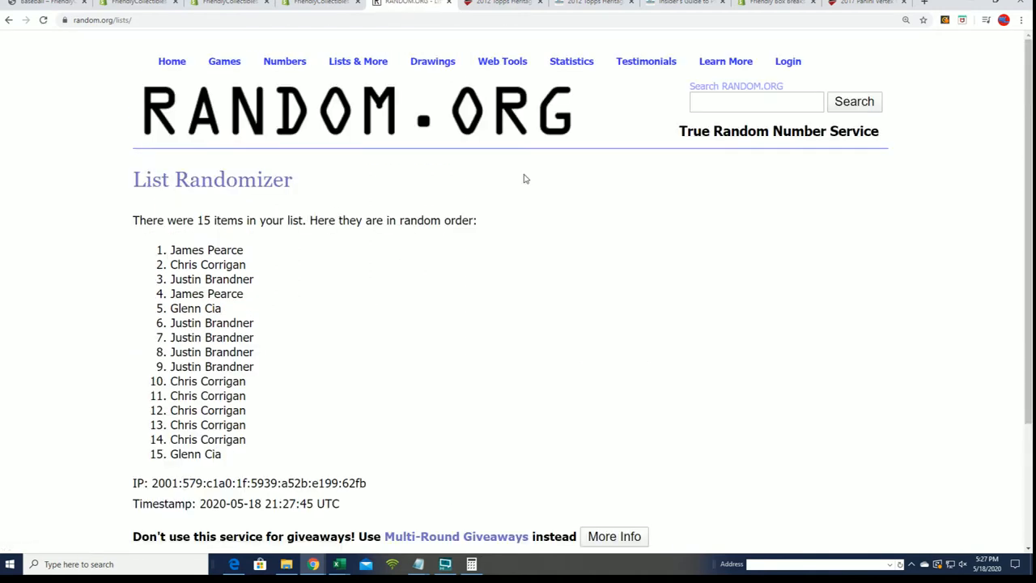
# Highlight the first five names of the final order and reopen the entrant notes.
pyautogui.moveTo(170, 250); pyautogui.dragTo(224, 308)
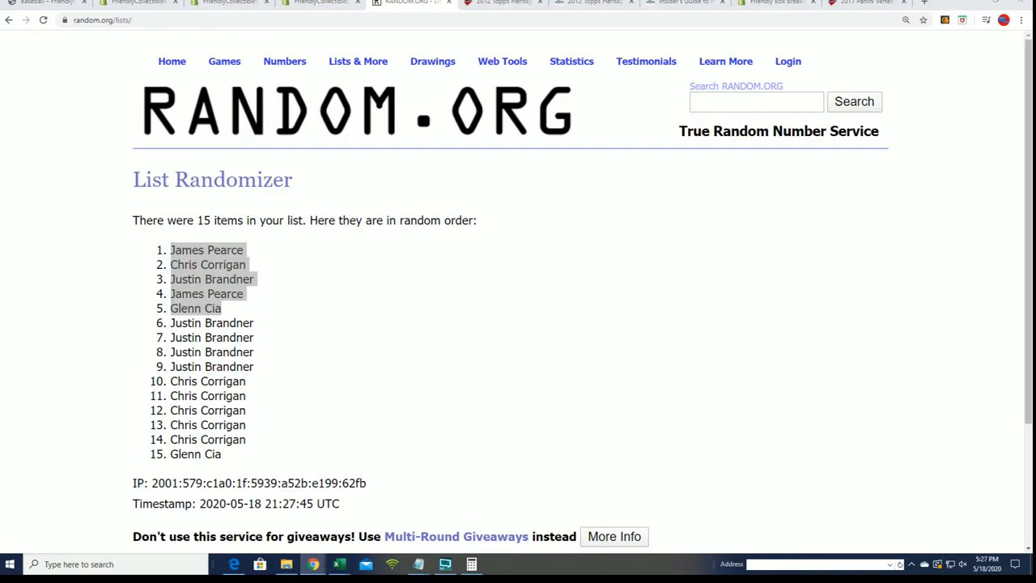
pyautogui.click(418, 564)
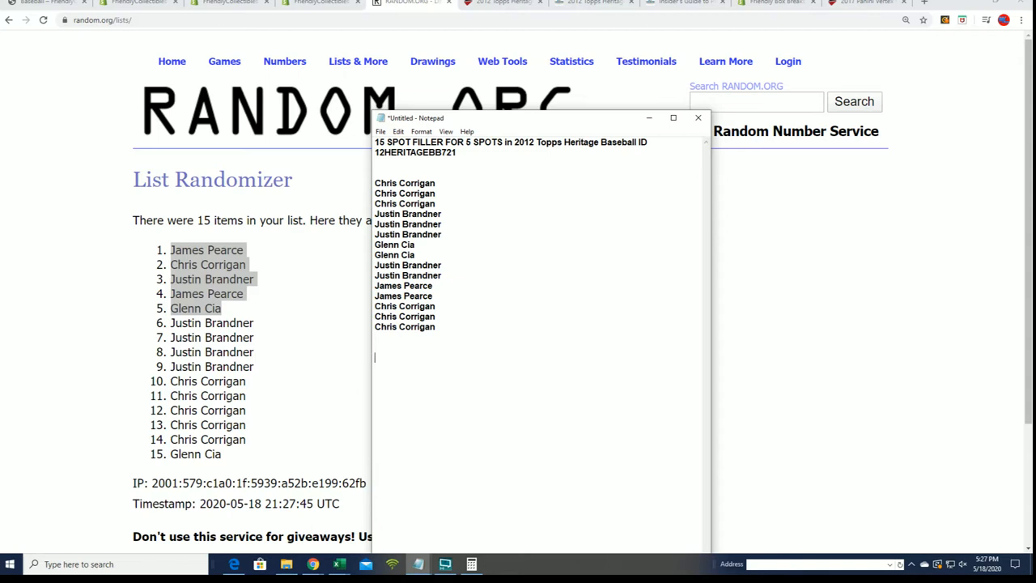
pyautogui.write('James Pearce')
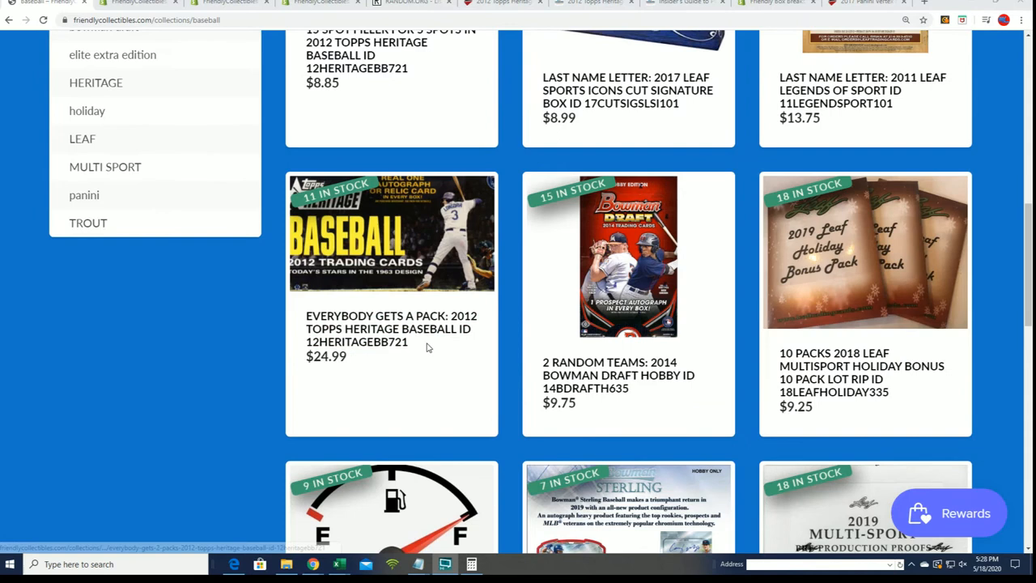
# Scroll the 2012 Topps Heritage break page down to its Product Highlights.
pyautogui.scroll(-3)
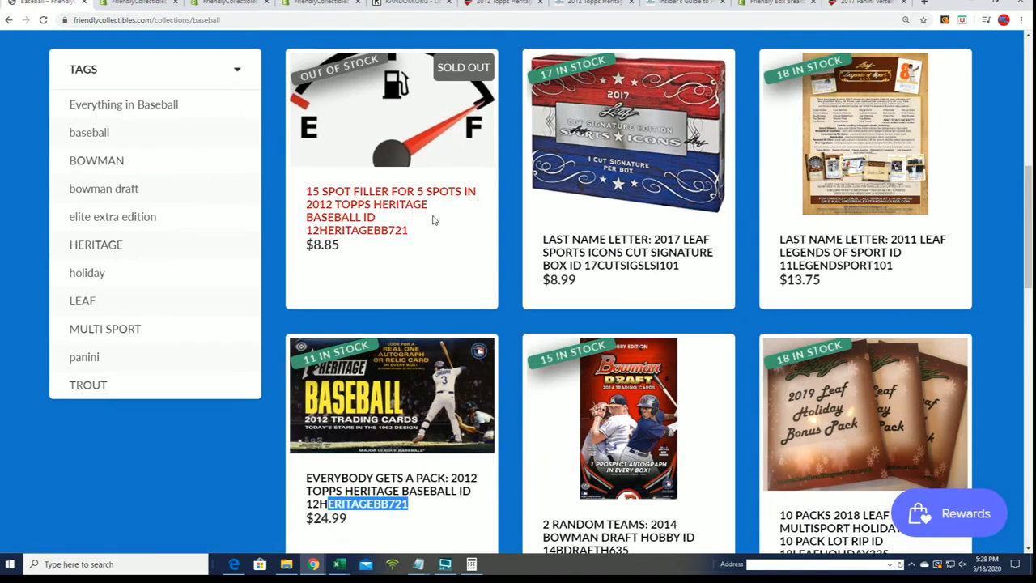
pyautogui.scroll(-3)
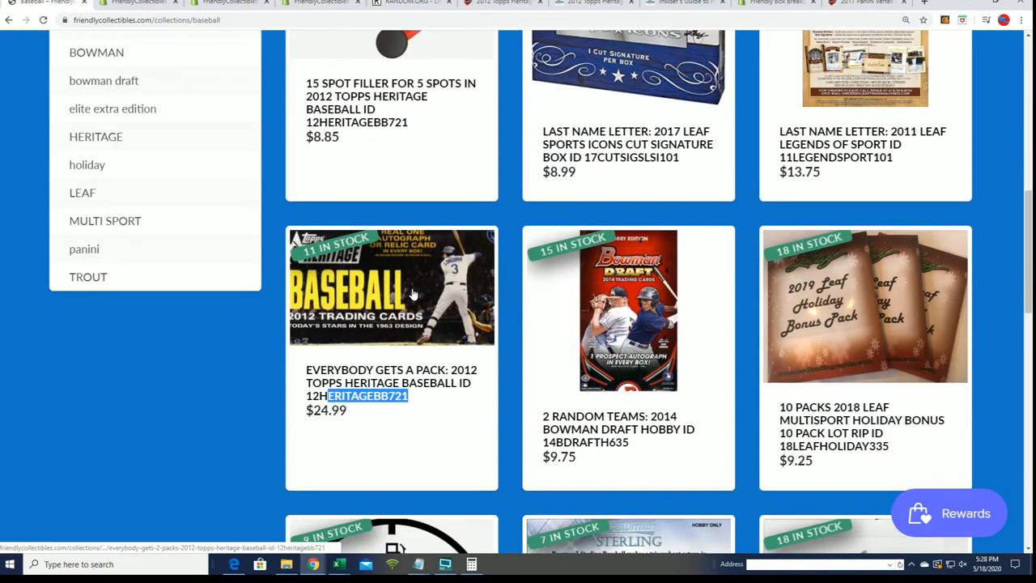
pyautogui.moveTo(415, 350)
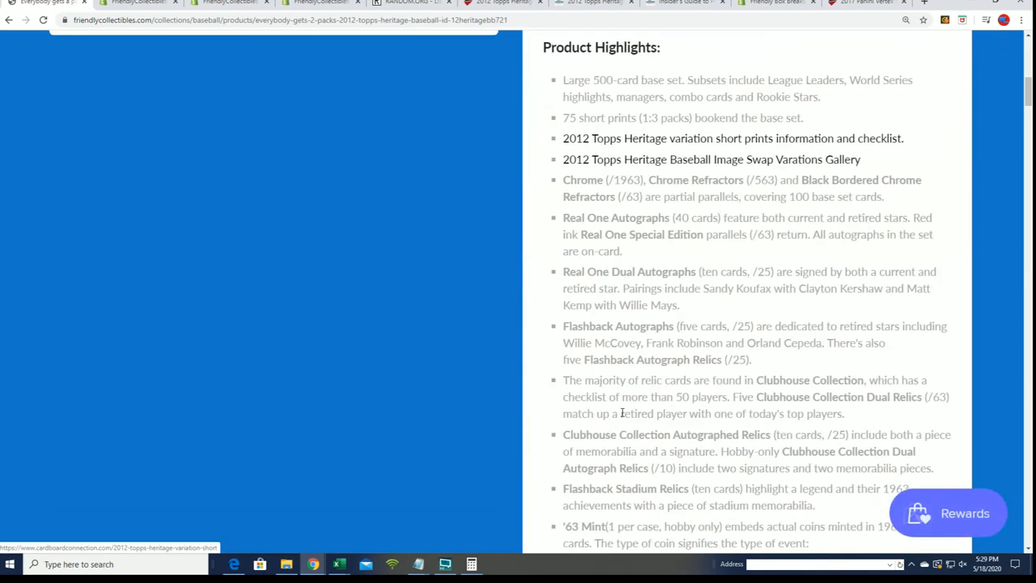
# Return to the top of the Heritage break page and highlight the '11 left in stock' line.
pyautogui.scroll(-3)
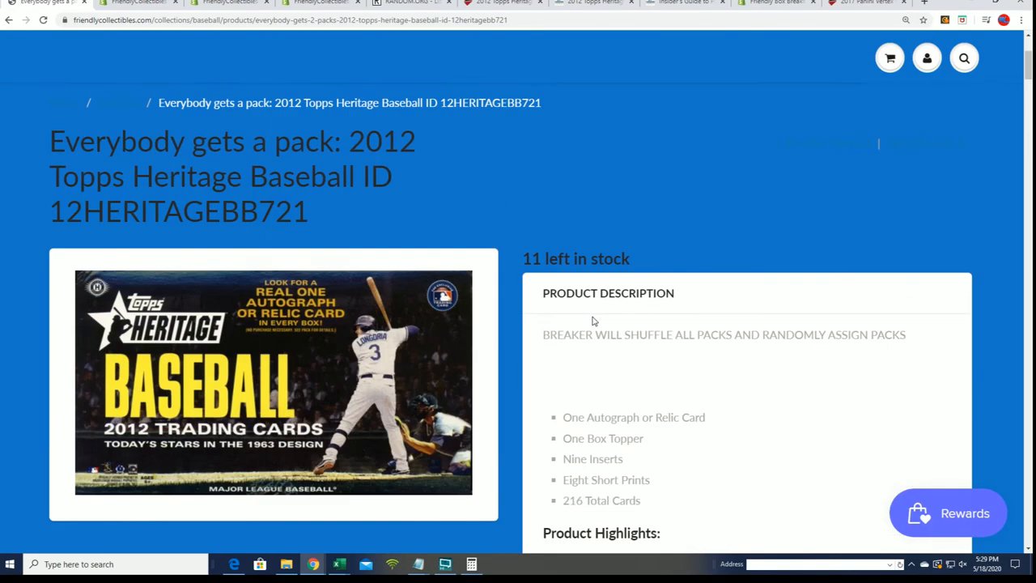
pyautogui.doubleClick(178, 211)
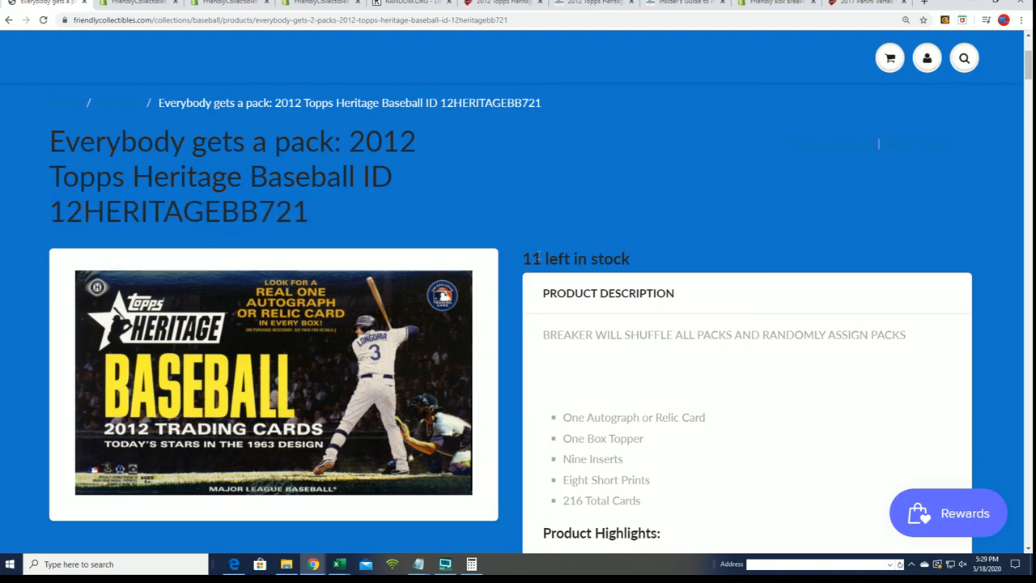
pyautogui.tripleClick(577, 259)
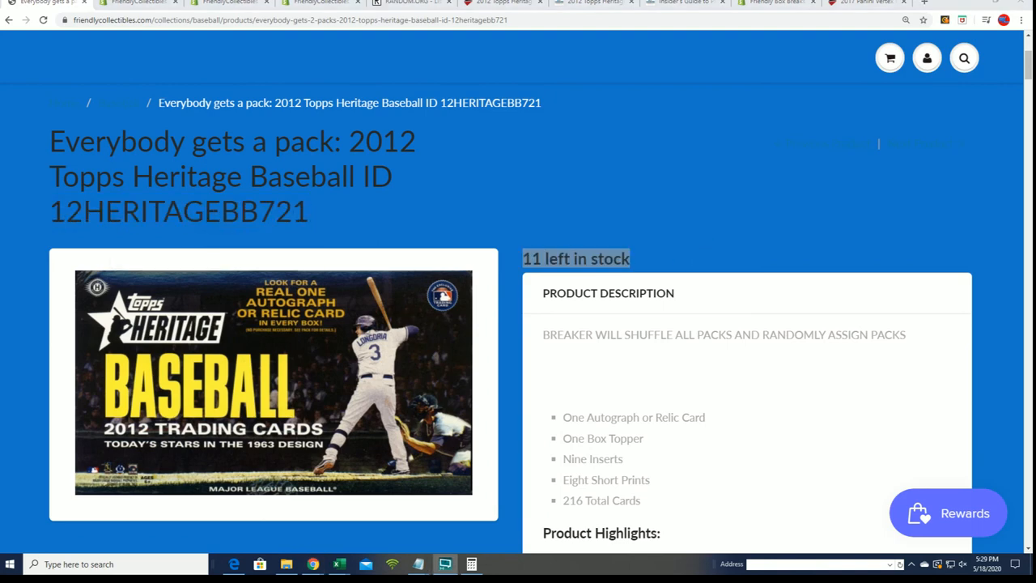